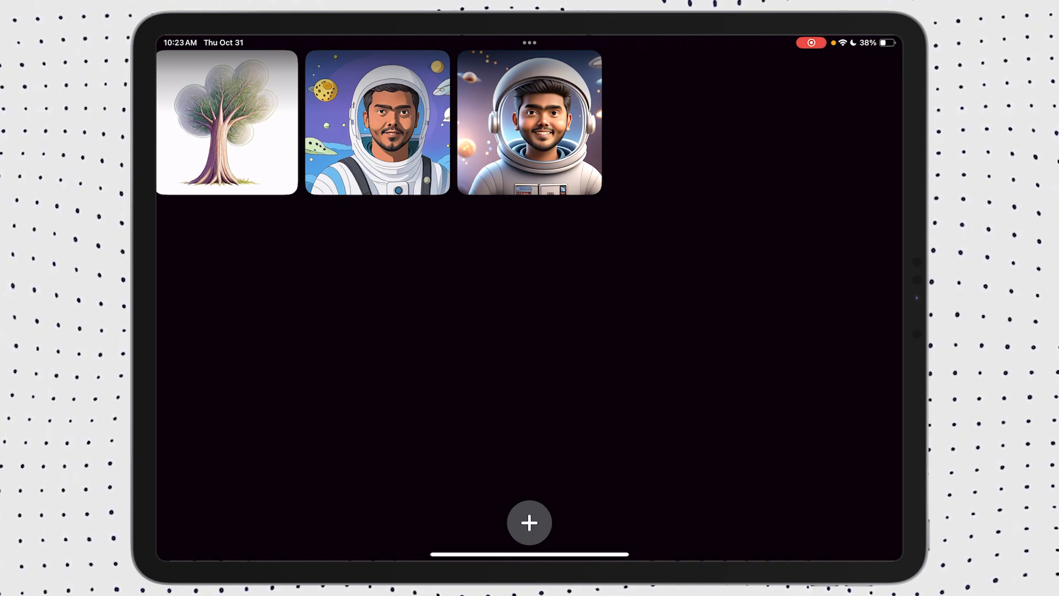
# Start a new image in Image Playground, showing the describe-an-image prompt and suggestions
pyautogui.click(530, 522)
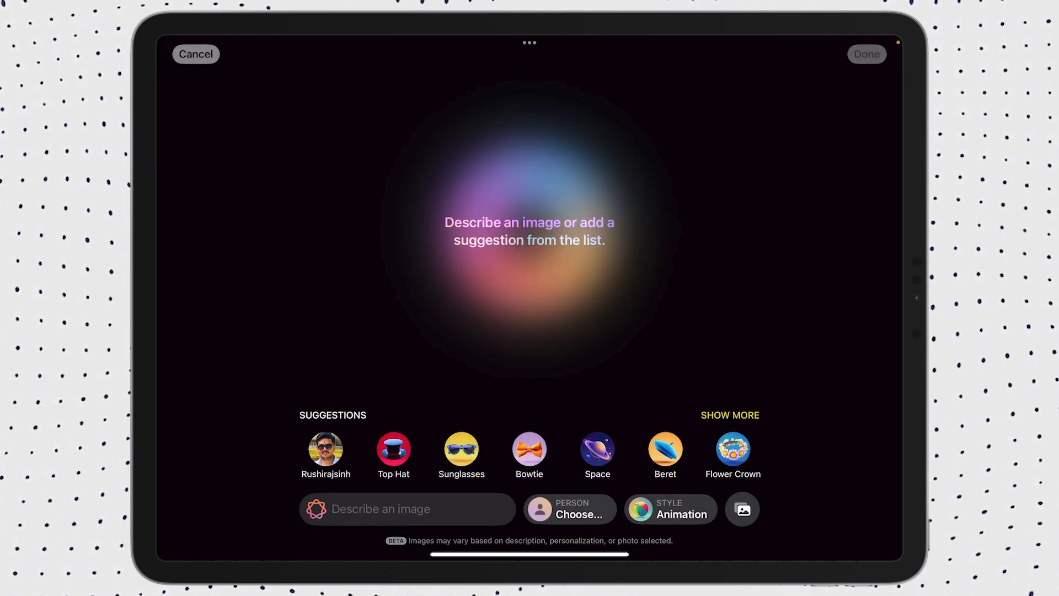
pyautogui.click(197, 54)
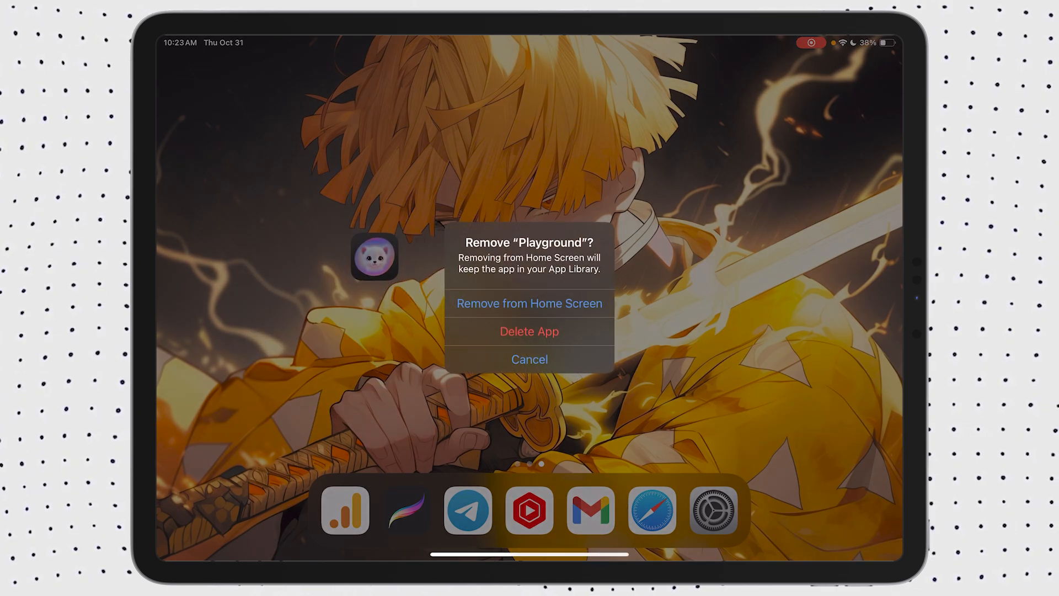
# Delete the Playground app with its data from the Home Screen, then go into Settings > General
pyautogui.click(529, 331)
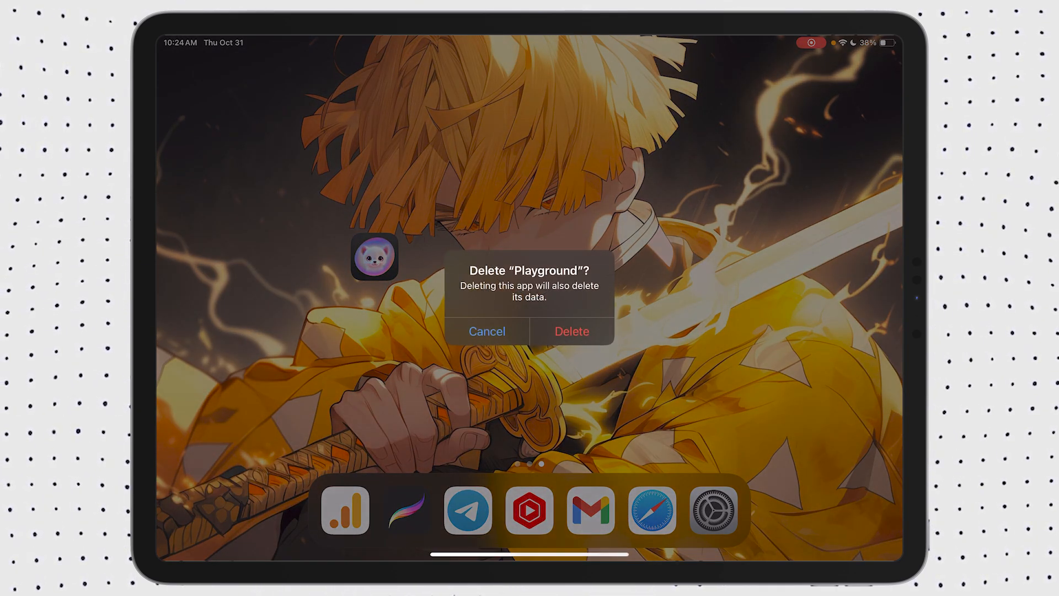
pyautogui.click(487, 331)
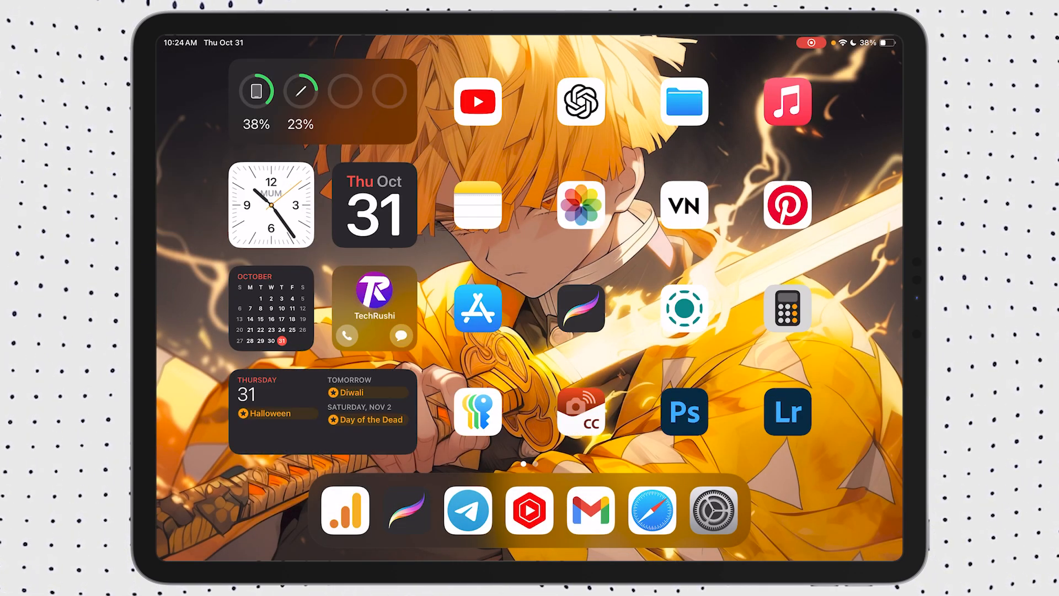
pyautogui.click(711, 510)
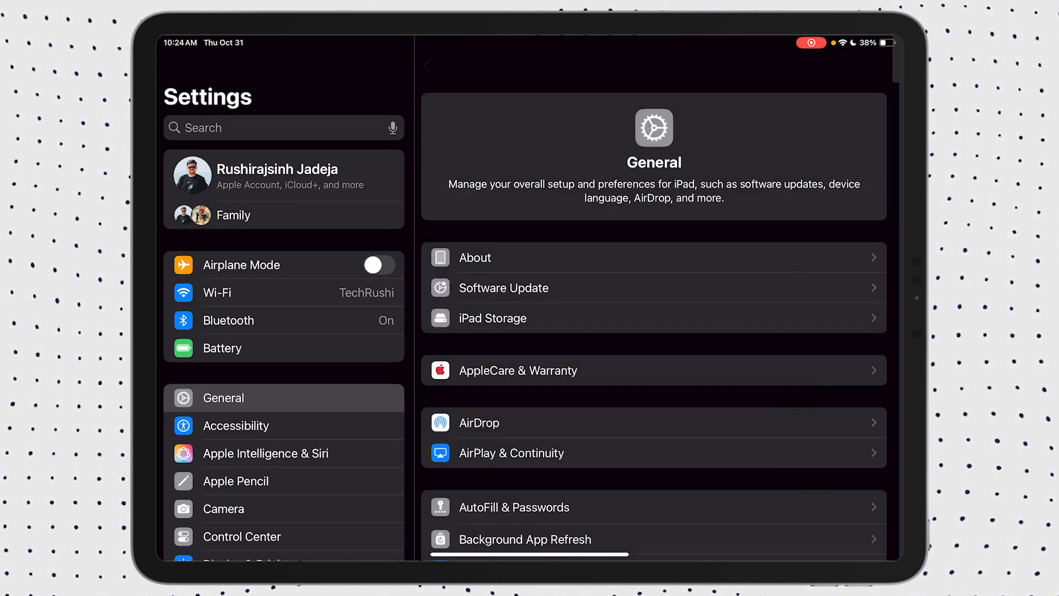
# Browse down the General settings list and return to the Home Screen
pyautogui.scroll(-3)
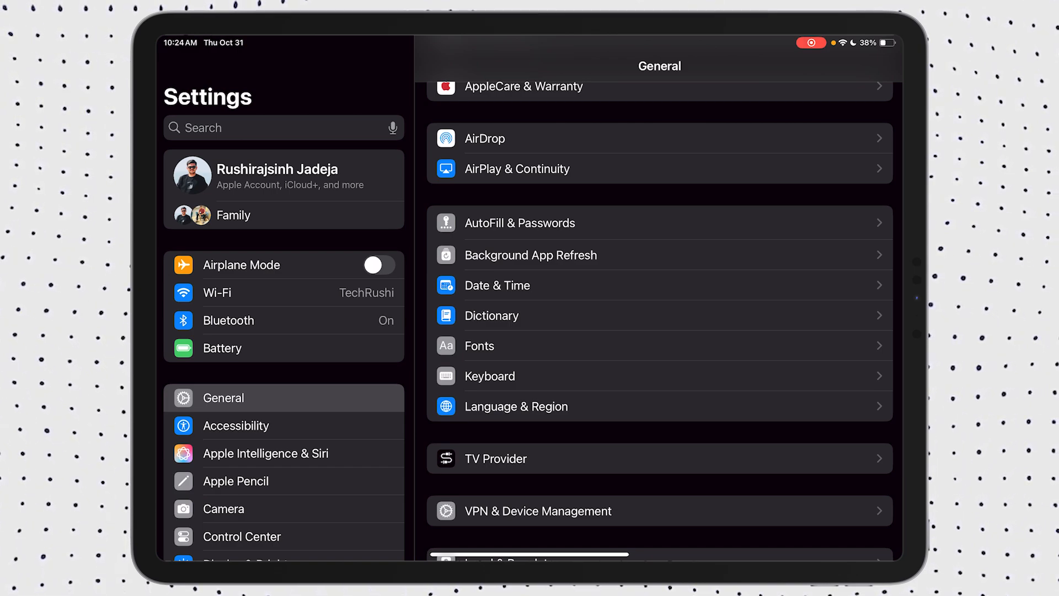
pyautogui.click(515, 407)
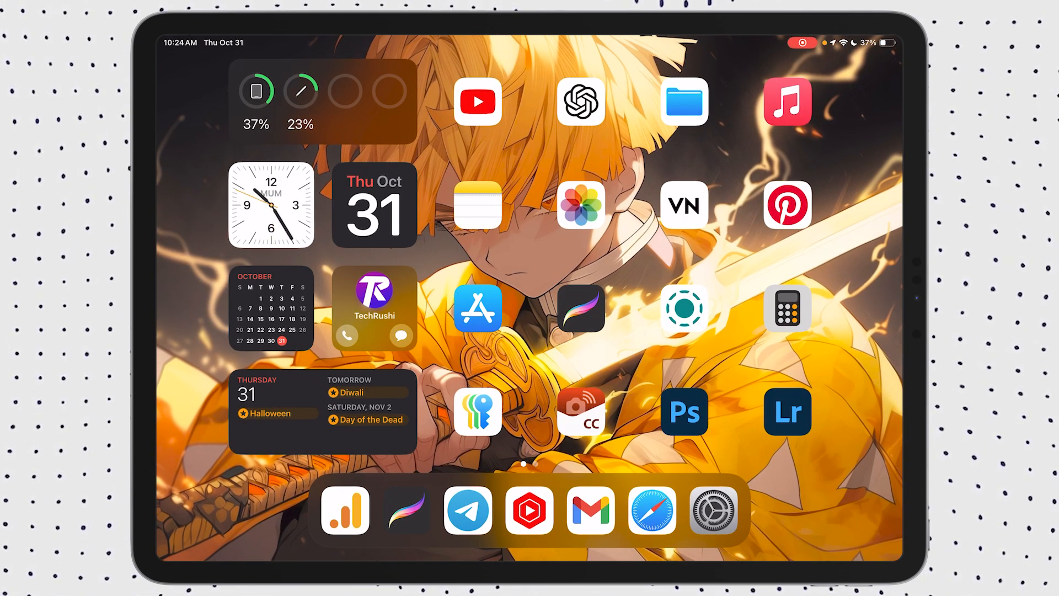
# Search the App Store for Playground and look through the matching results
pyautogui.click(477, 308)
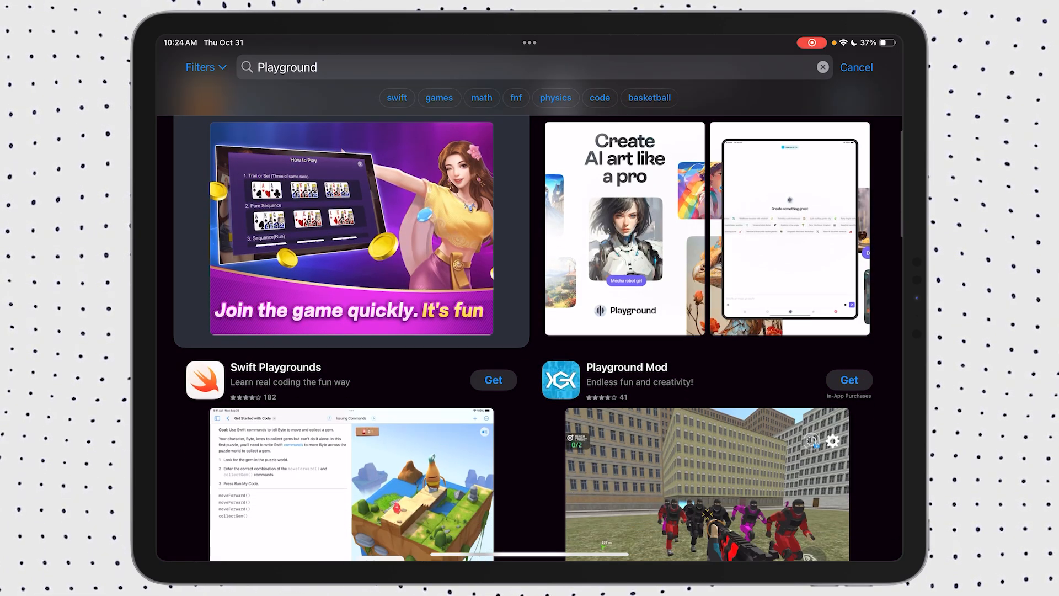
pyautogui.scroll(-3)
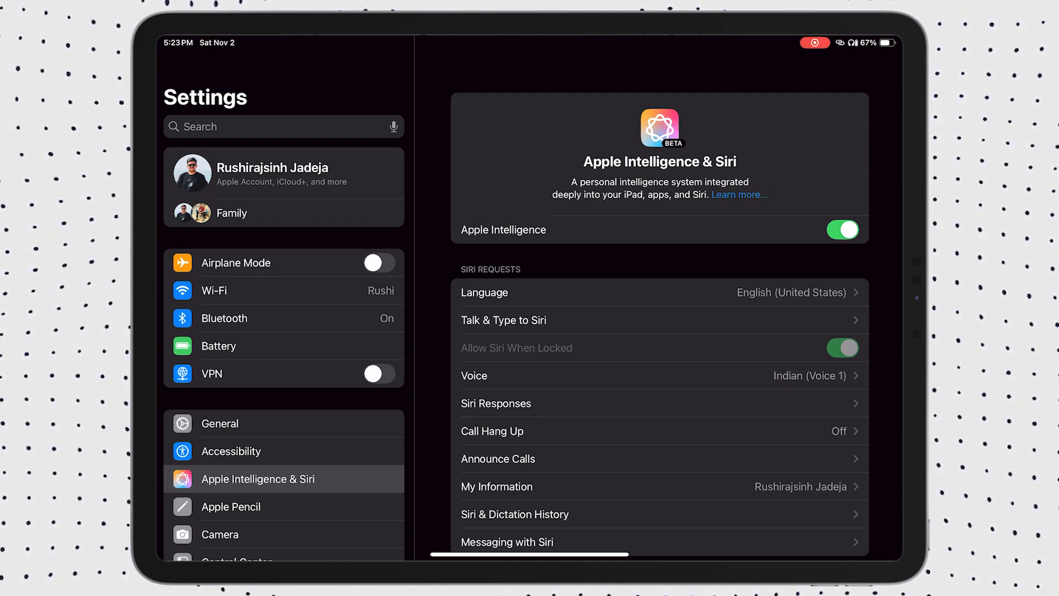
# Reach the Reset choices under General > Transfer or Reset iPad
pyautogui.click(219, 423)
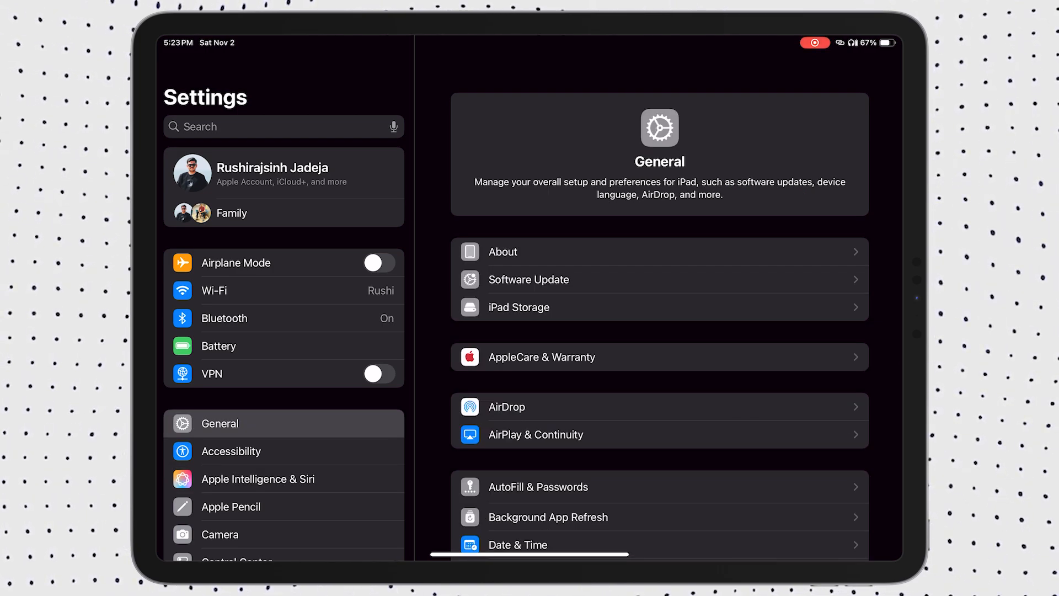
pyautogui.scroll(-3)
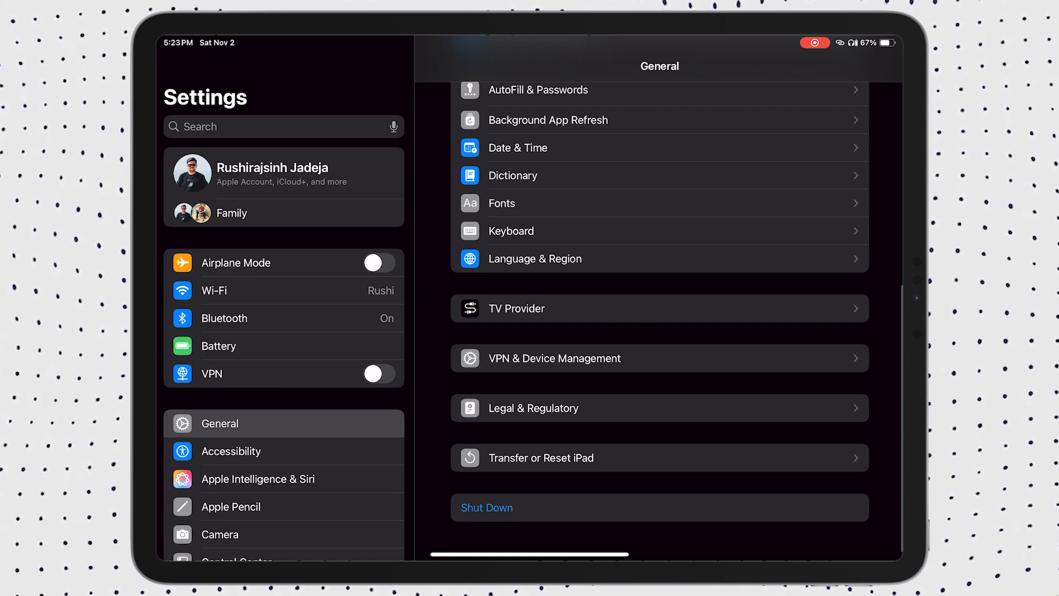
pyautogui.click(540, 456)
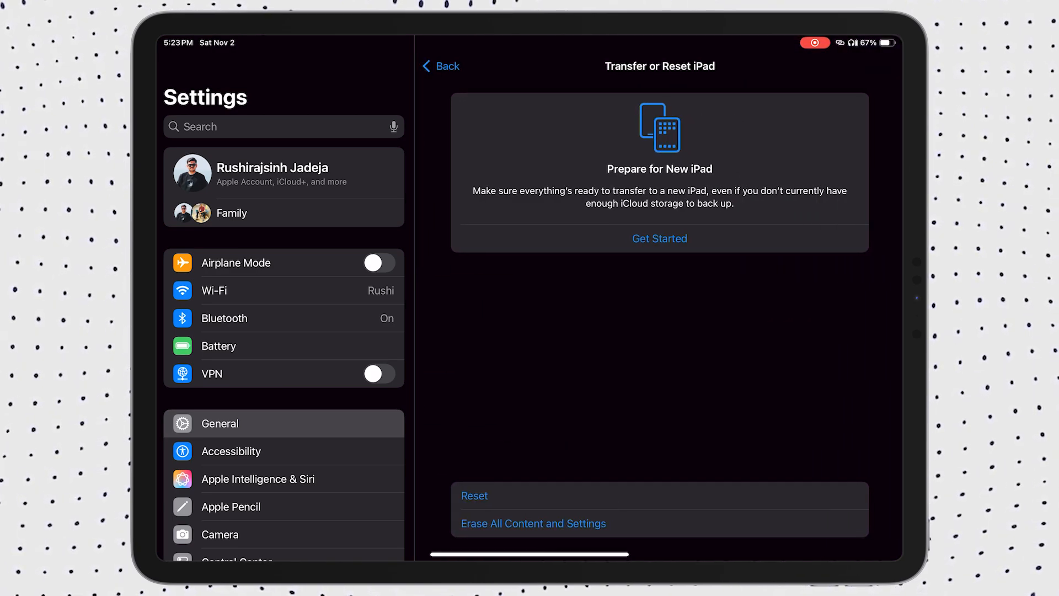
pyautogui.click(475, 495)
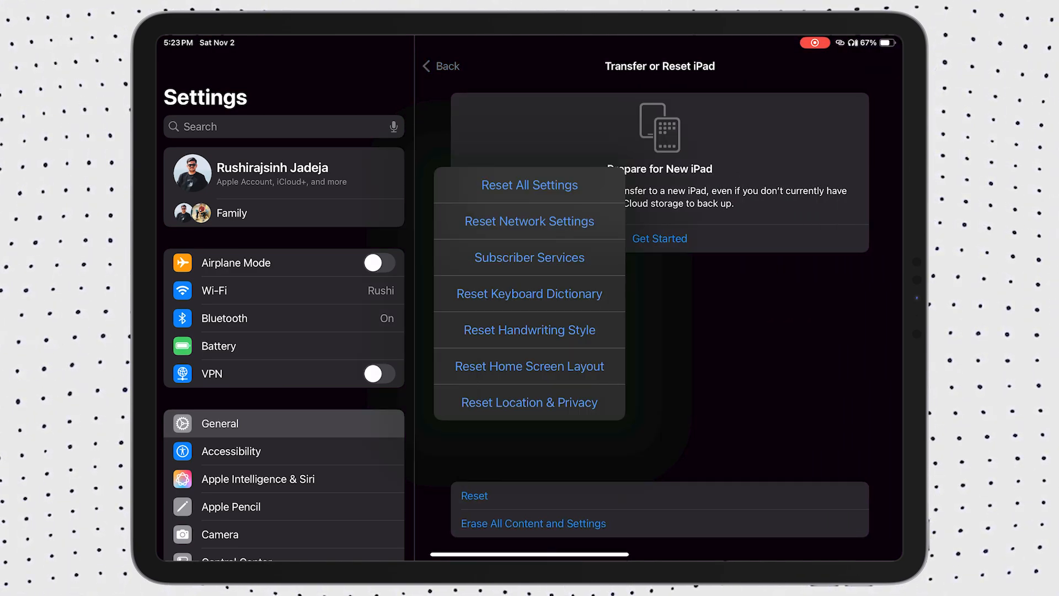
# Choose Reset All Settings and confirm, keeping data and media
pyautogui.click(529, 185)
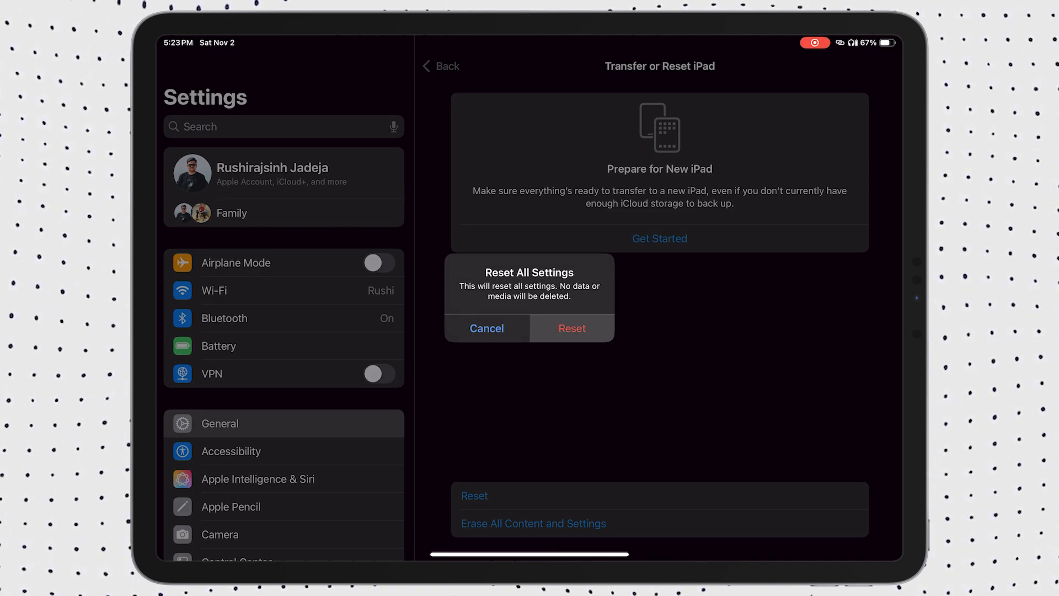
pyautogui.click(571, 329)
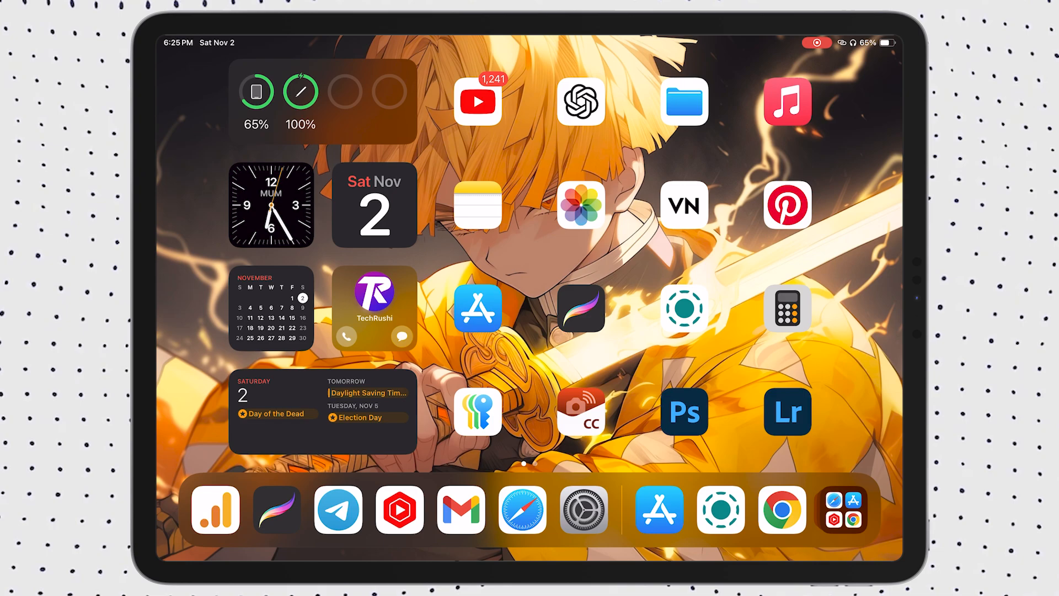
# Confirm Apple Intelligence is switched on under Apple Intelligence & Siri
pyautogui.click(582, 510)
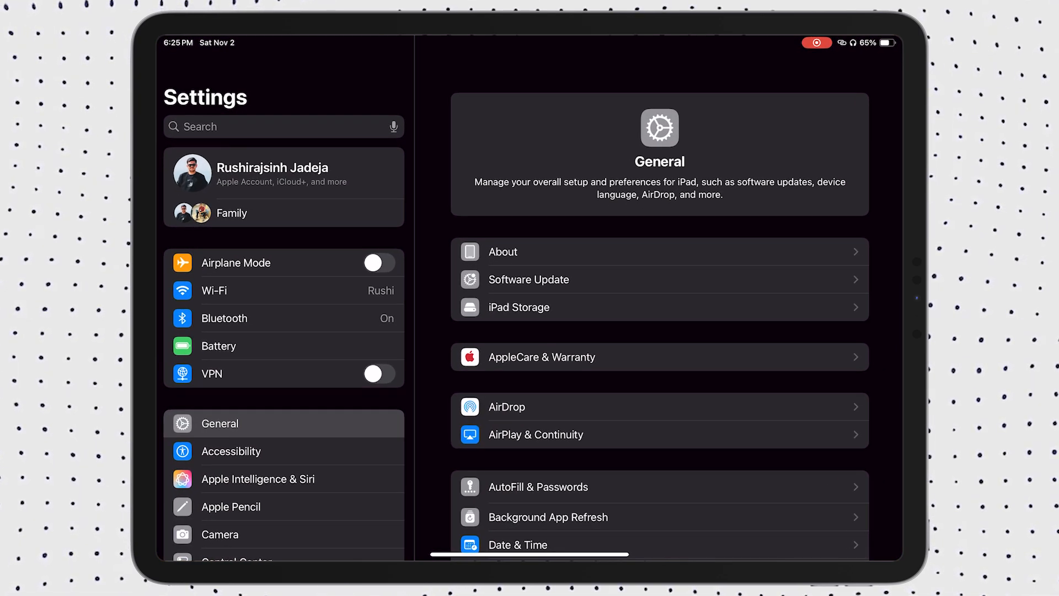
pyautogui.click(257, 479)
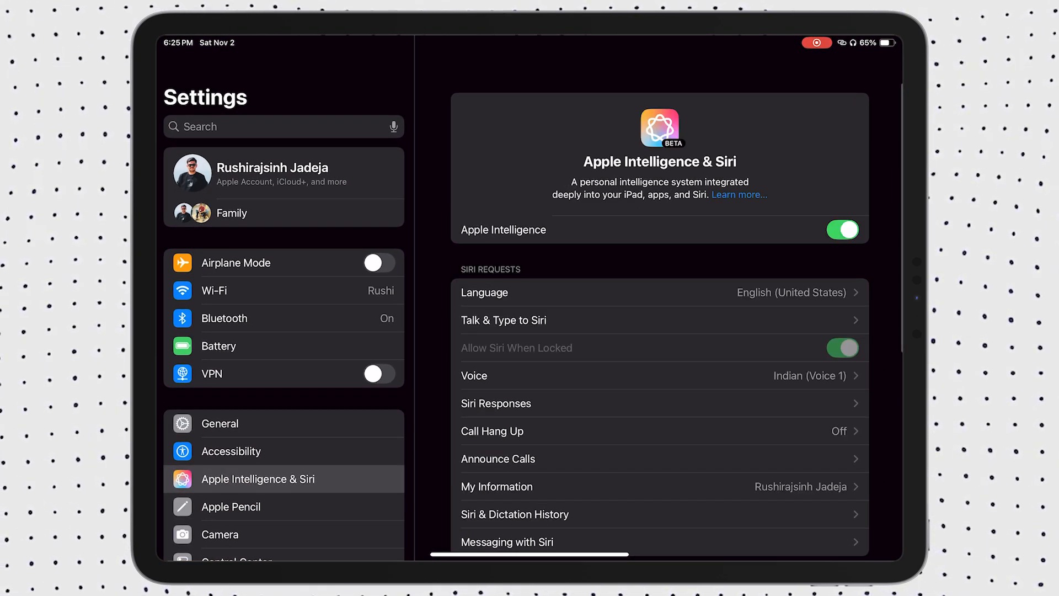
pyautogui.scroll(3)
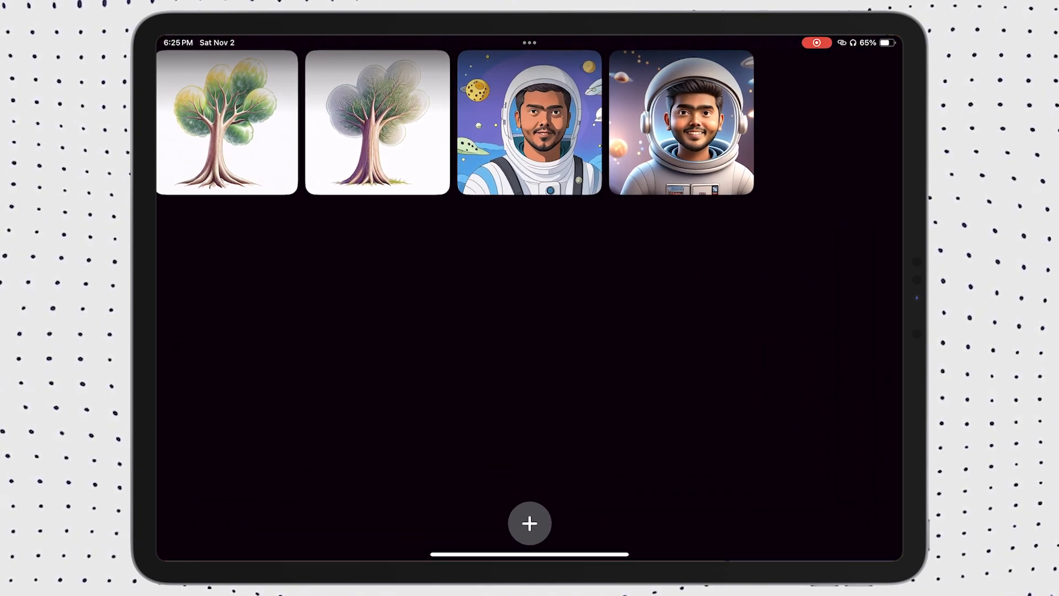
# Start a new image in the restored Image Playground, then subscribe to TechRushi with all notifications
pyautogui.click(529, 523)
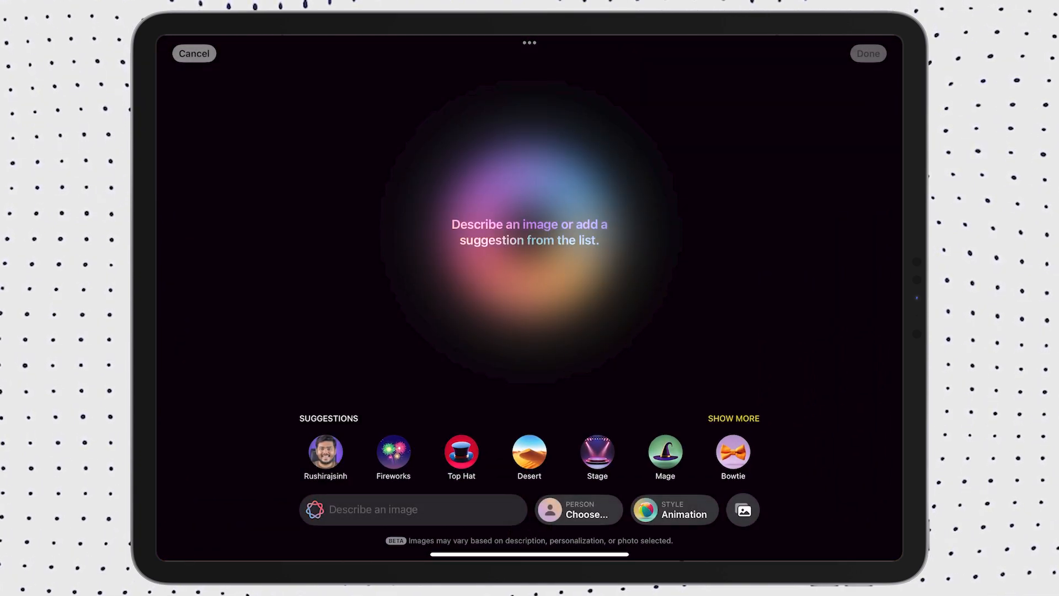
pyautogui.click(325, 452)
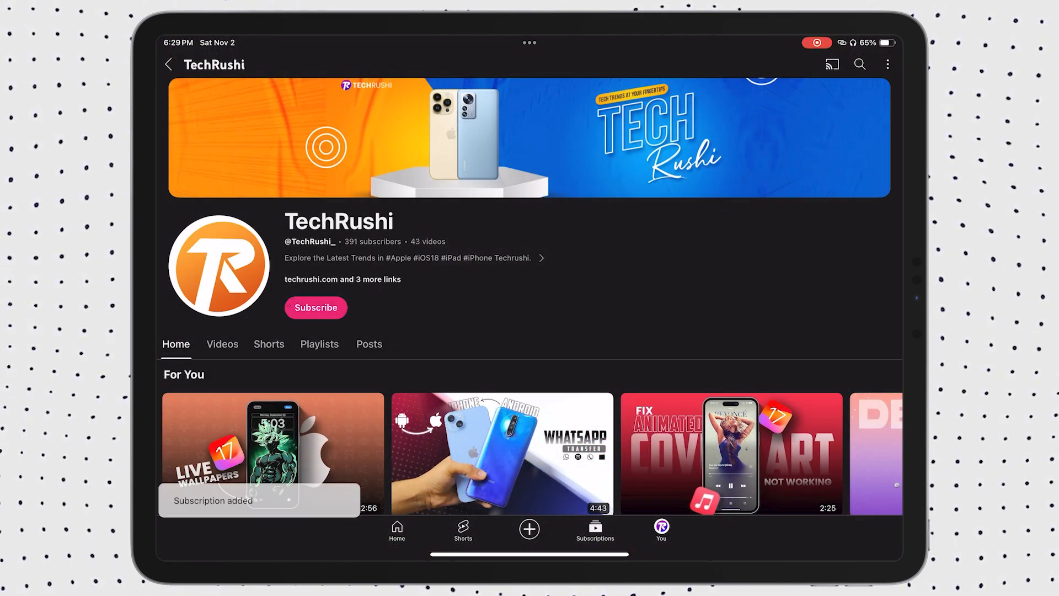
pyautogui.click(315, 308)
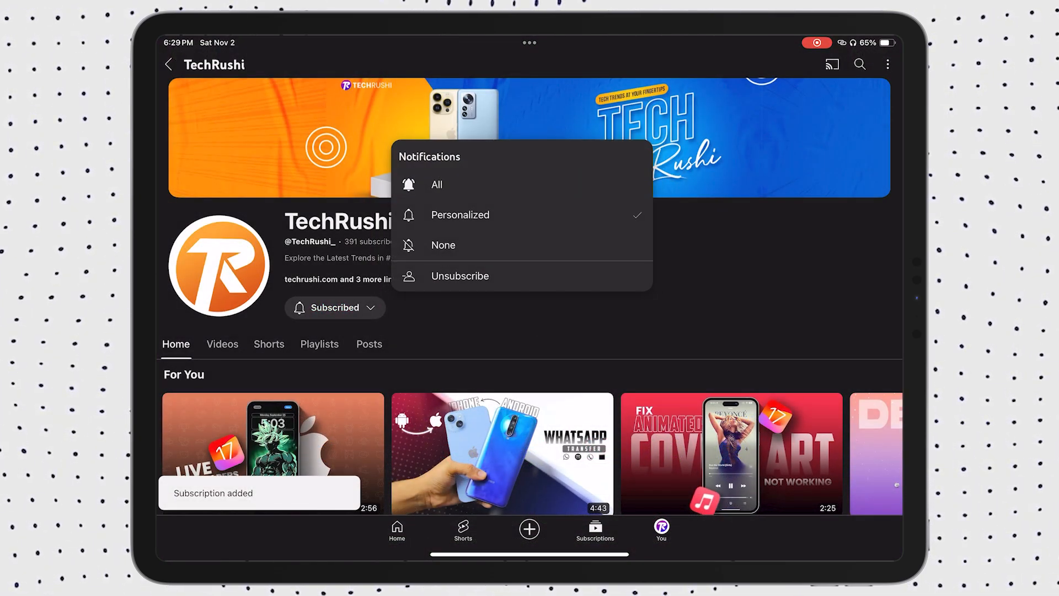
pyautogui.click(437, 184)
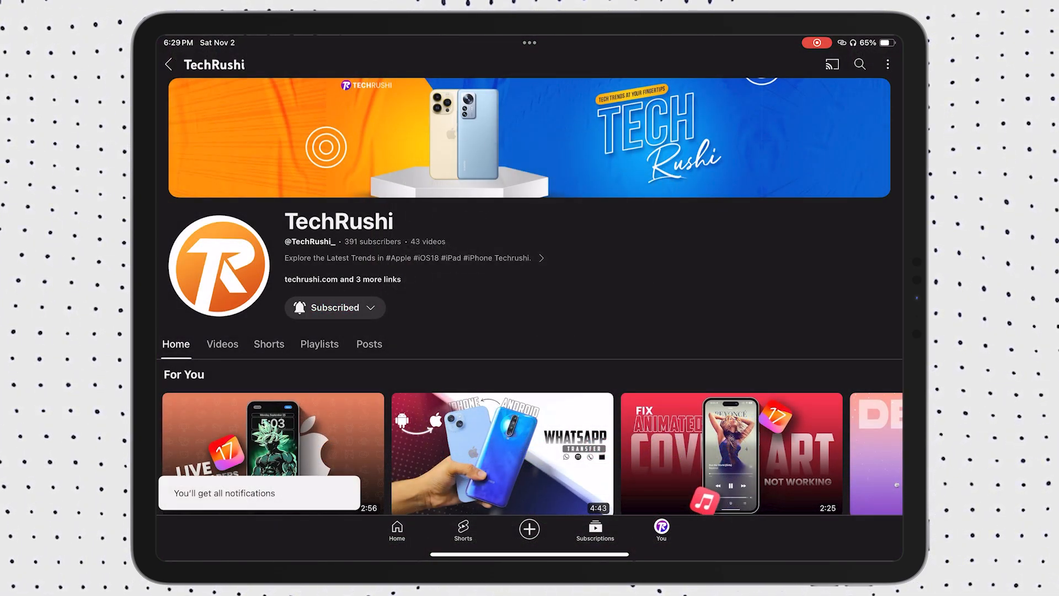